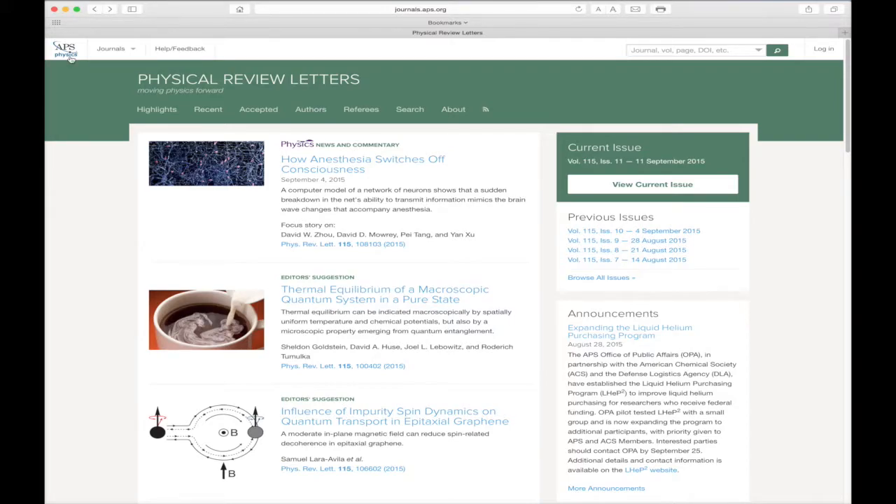
Preview the header's journal list, feedback form, search panel and log-in form, closing each
click(112, 49)
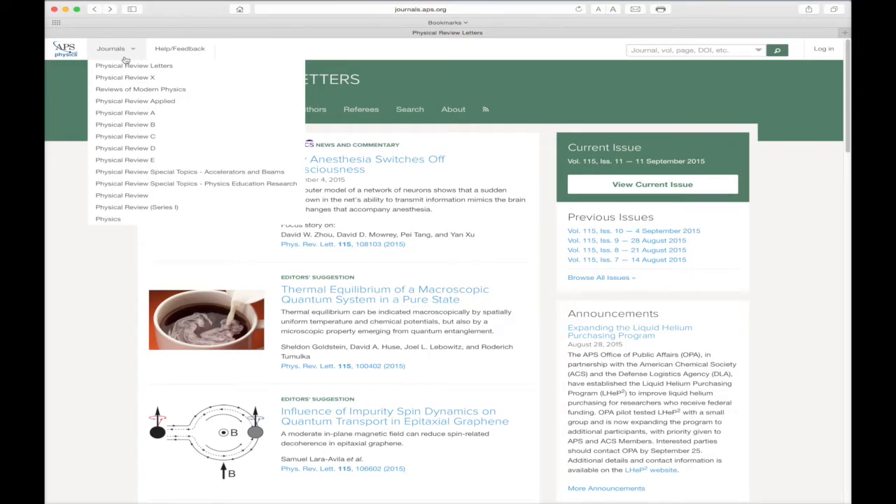
mouse_move(135, 101)
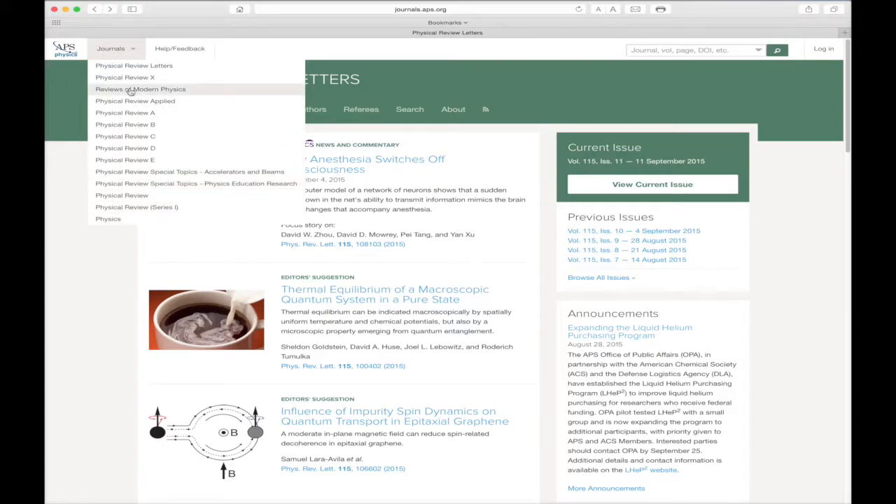
mouse_move(130, 60)
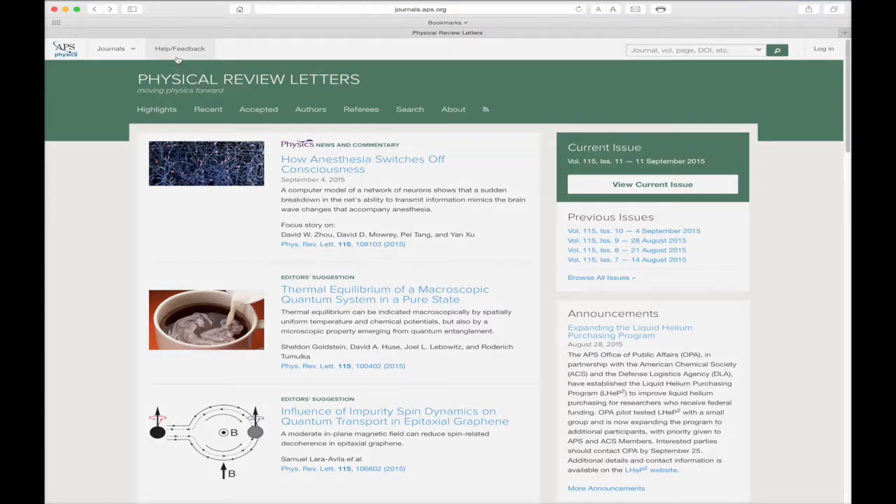
click(180, 49)
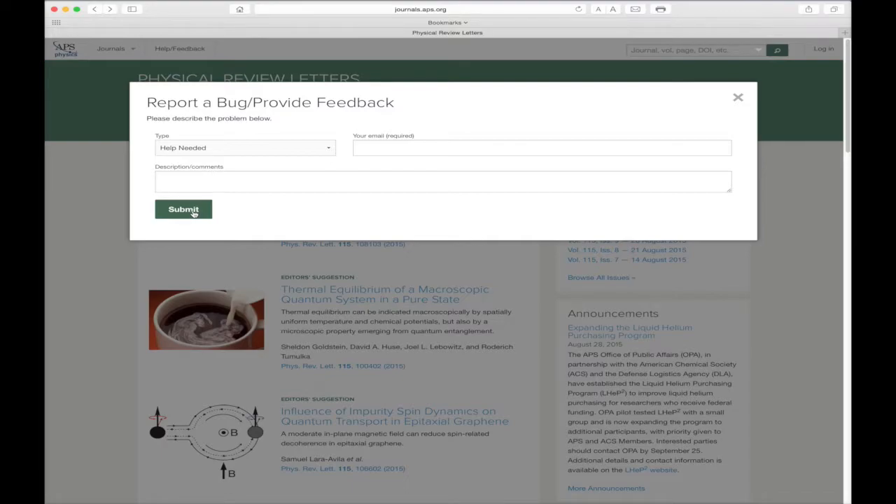
mouse_move(597, 57)
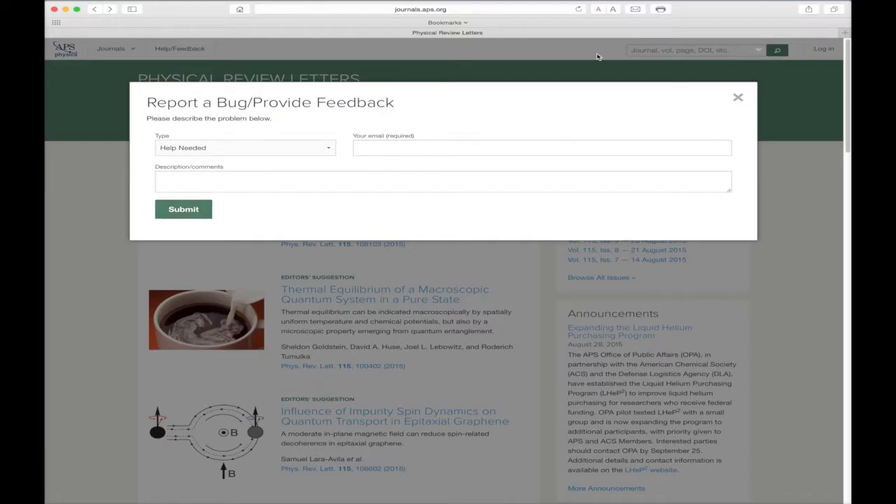
click(737, 97)
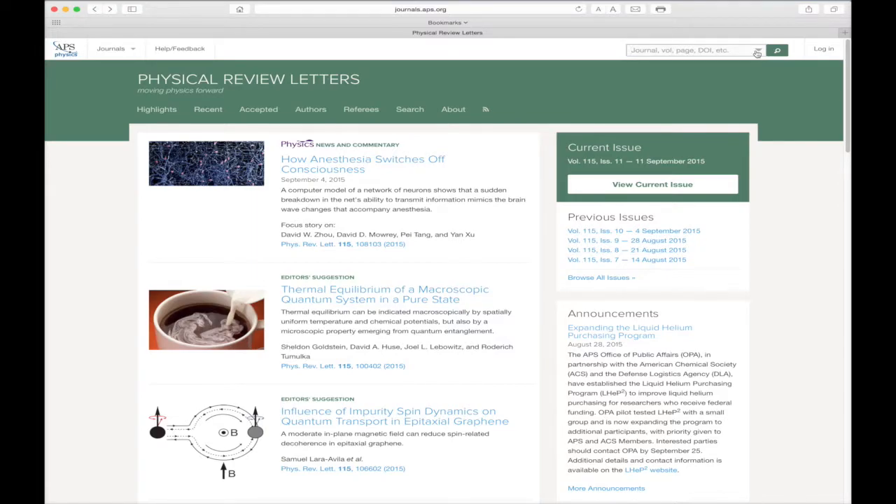
click(757, 50)
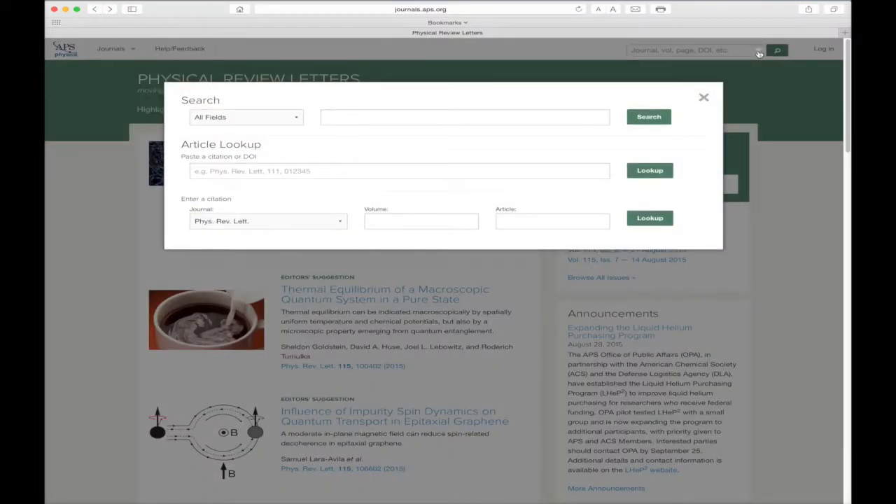
click(704, 97)
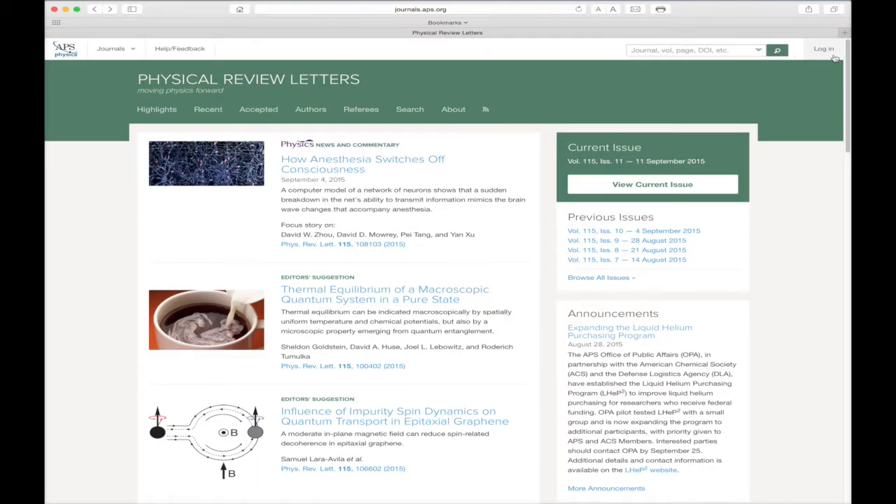
click(823, 48)
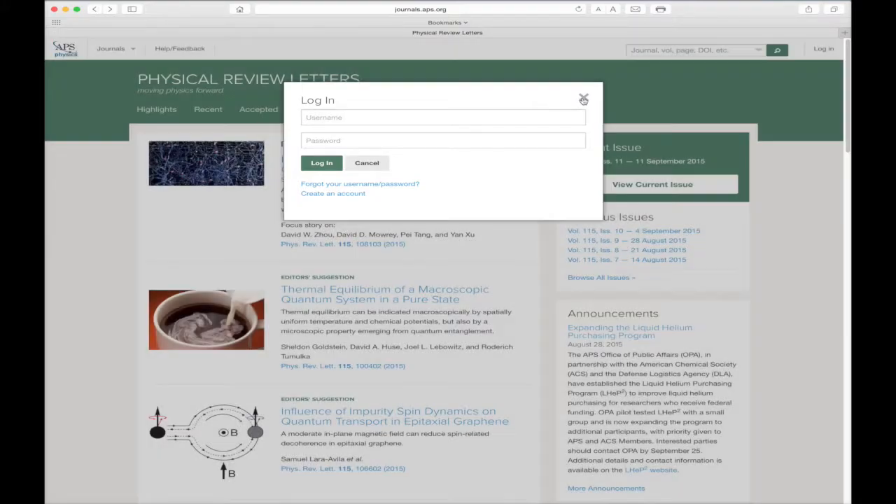
click(584, 98)
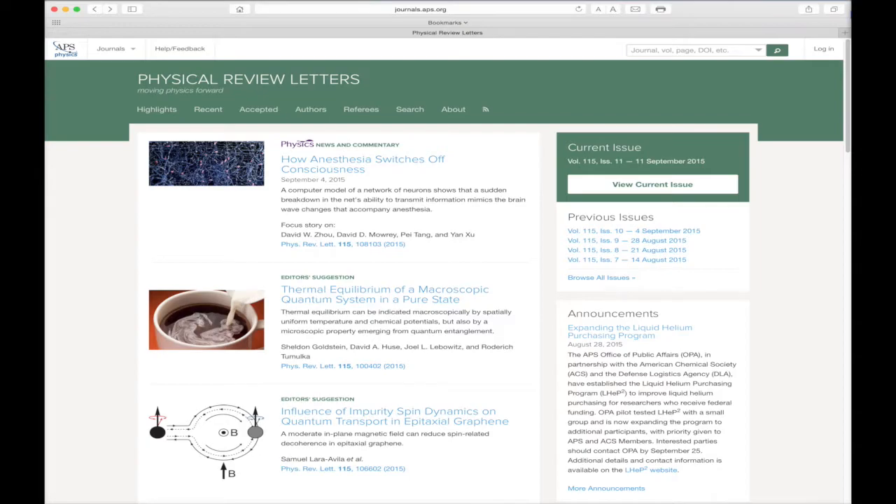
mouse_move(108, 118)
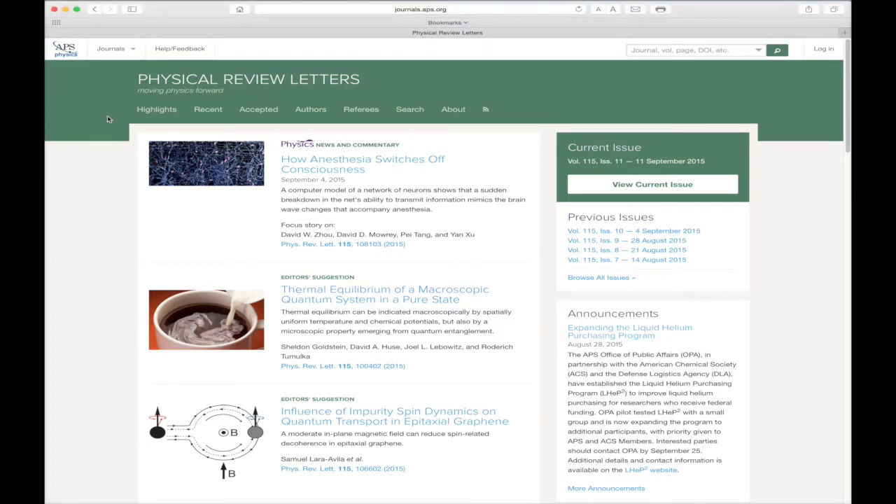
mouse_move(156, 109)
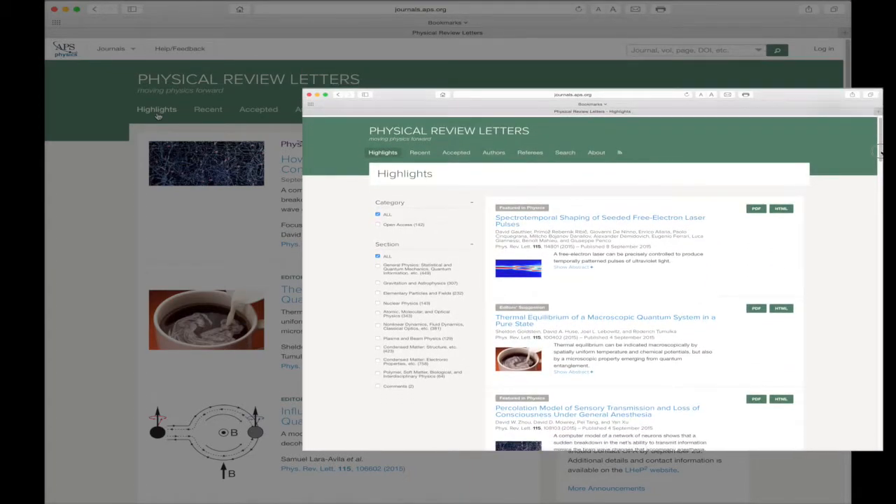
Scroll the homepage and view the Recent Articles page
scroll(down, 3)
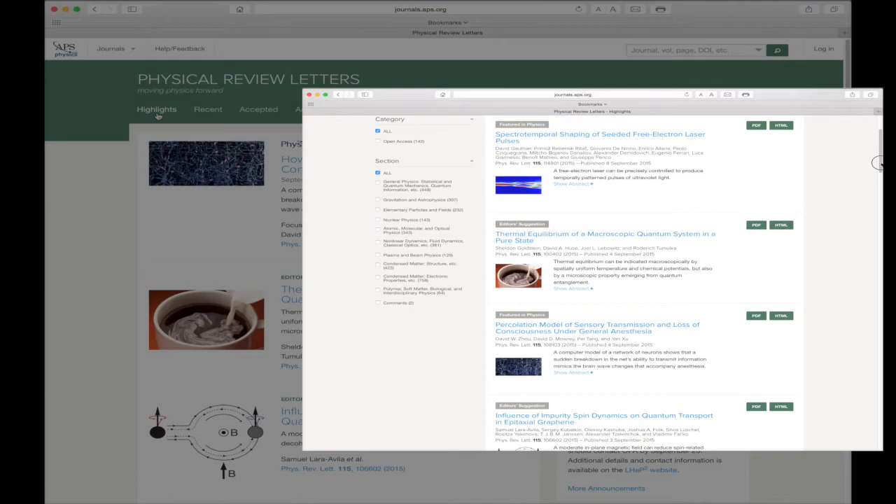
scroll(down, 3)
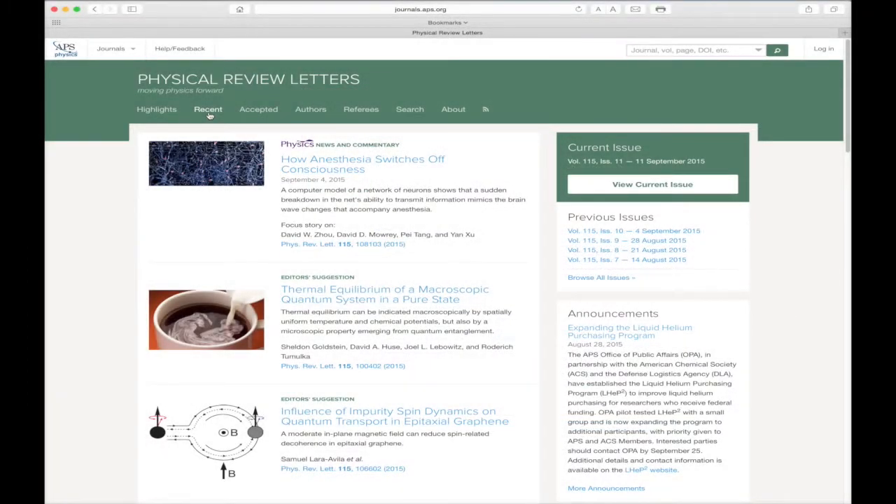
click(208, 109)
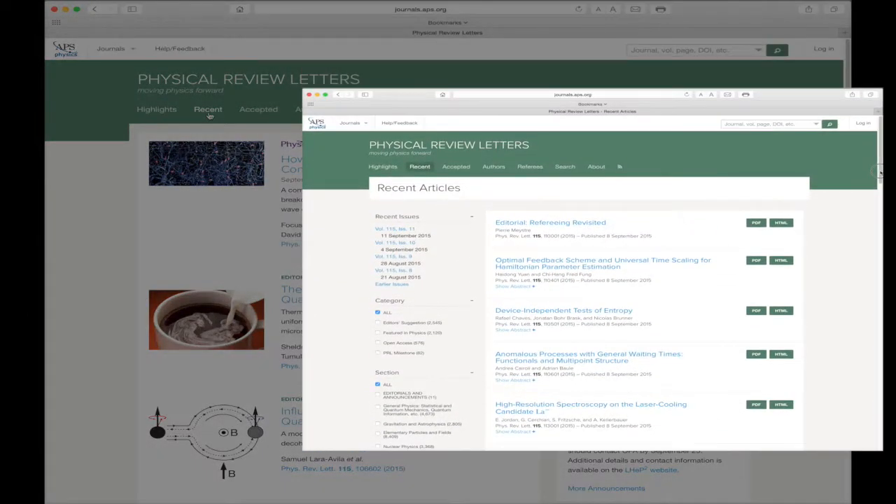
scroll(down, 3)
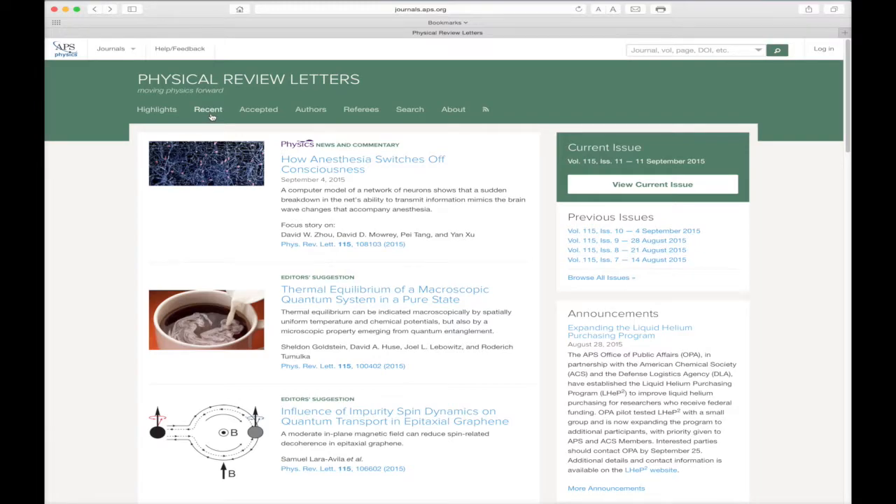
Visit the Physical Review Applied homepage and browse its Browse by Subject page
click(110, 48)
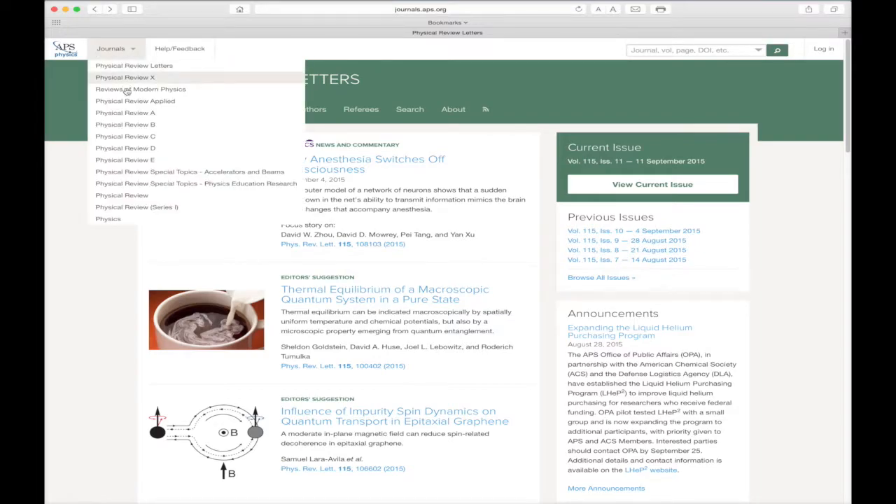
click(134, 101)
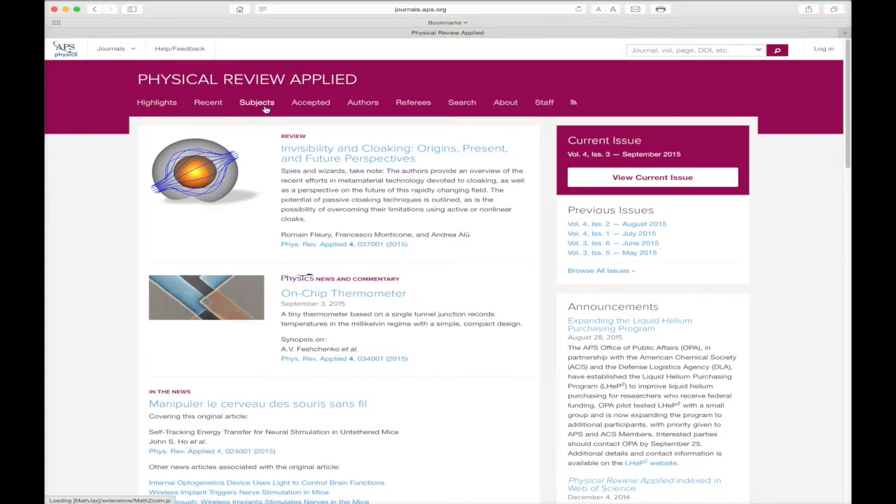
click(257, 102)
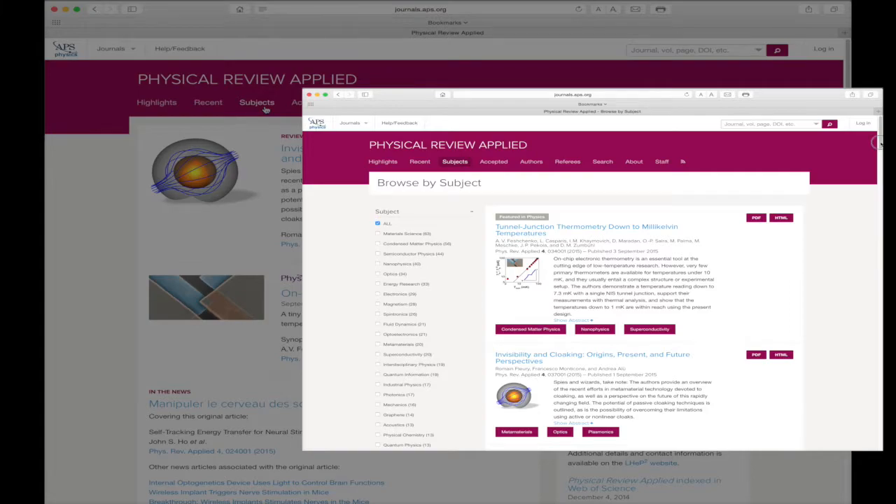
scroll(down, 3)
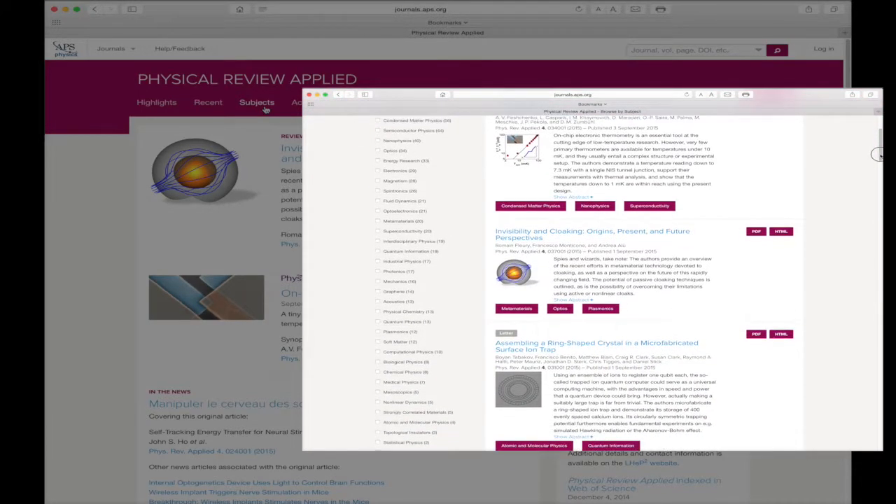
scroll(down, 3)
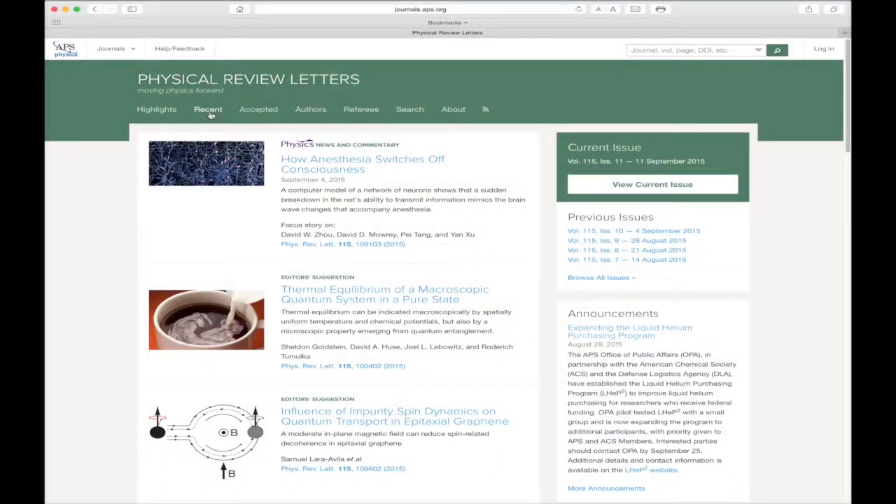
mouse_move(234, 114)
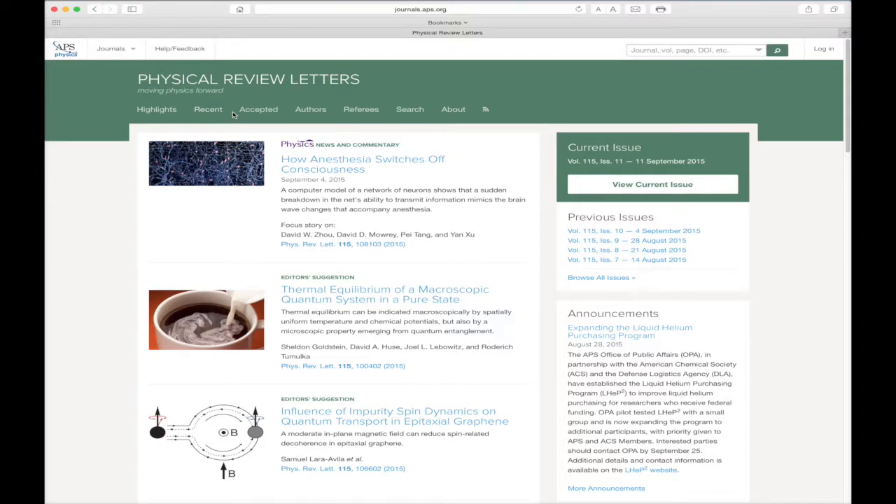
View and scroll the list of accepted papers
click(258, 109)
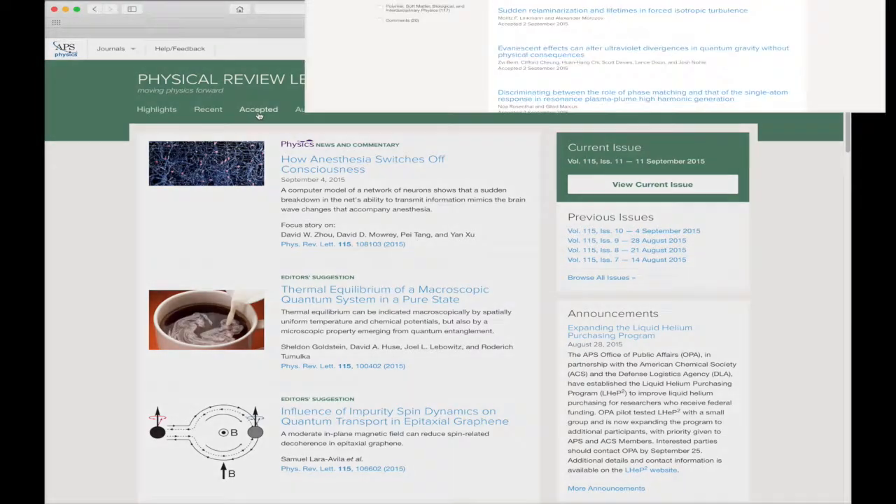
click(259, 109)
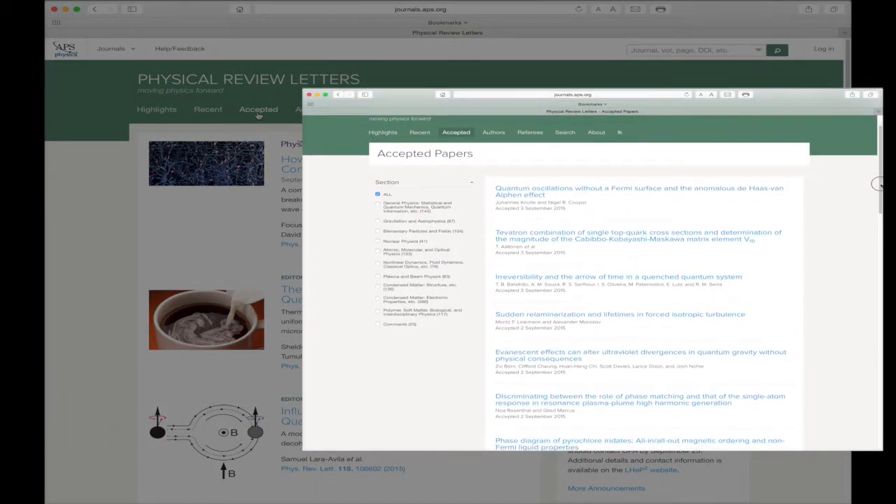
scroll(down, 3)
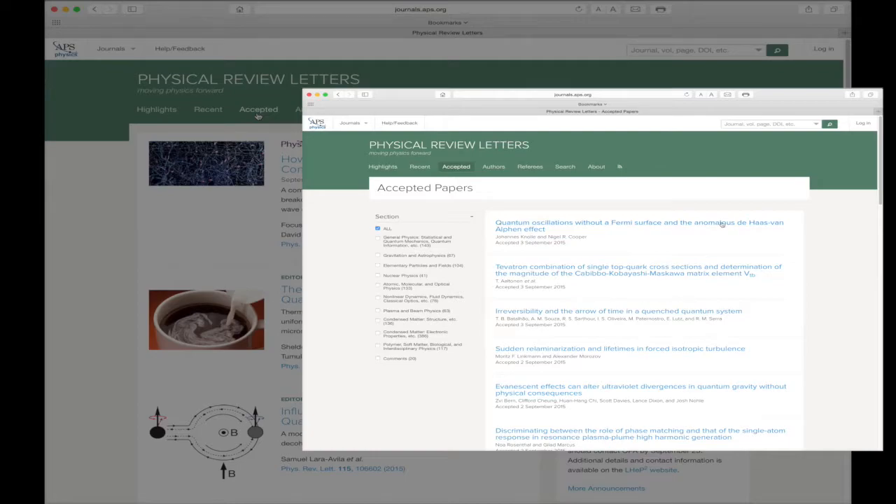
click(638, 225)
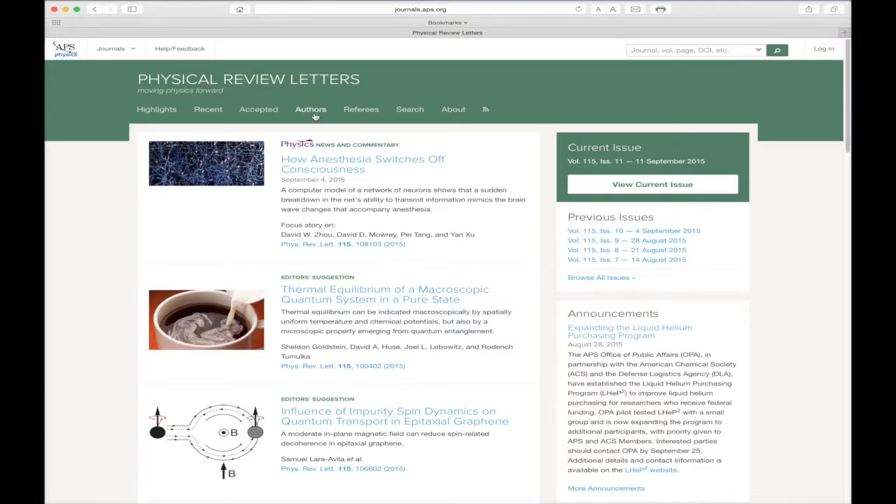
Visit the Authors and Referees pages, then the search page's searchable-field options
click(310, 109)
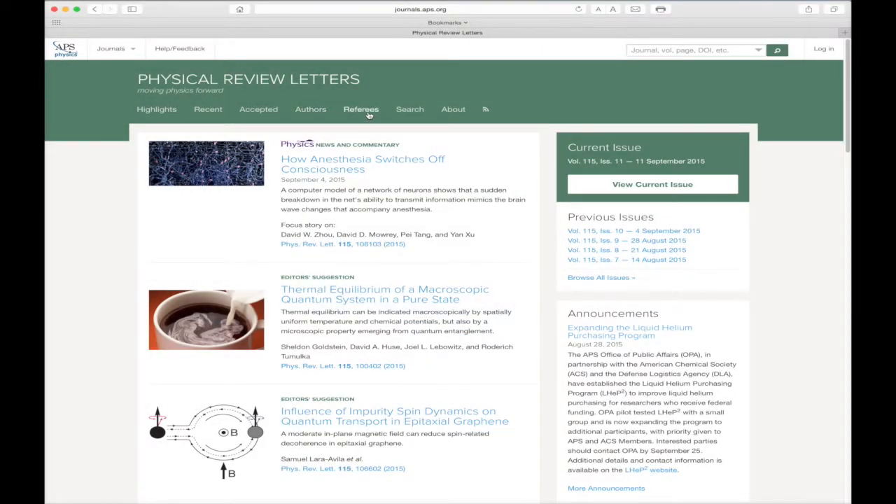
click(361, 109)
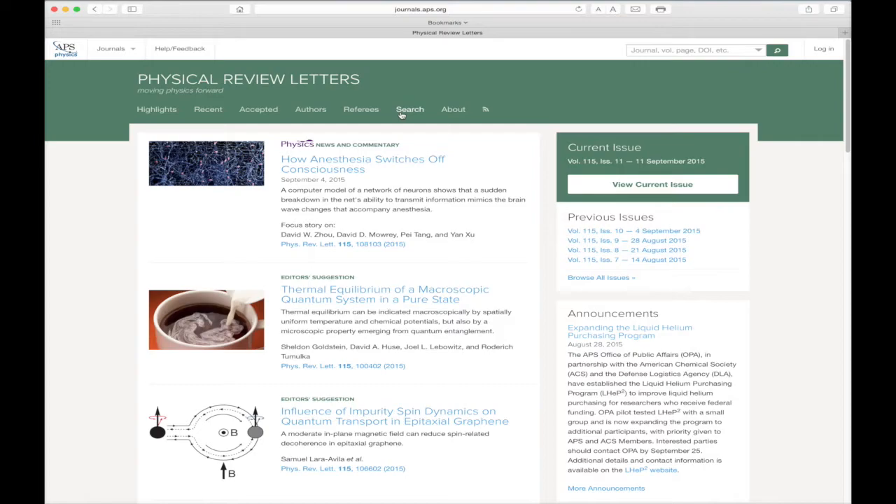
click(410, 109)
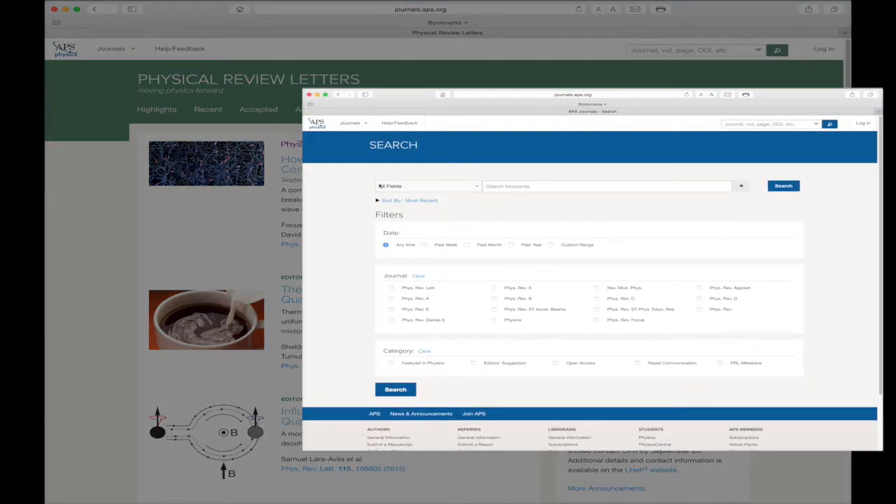
click(427, 186)
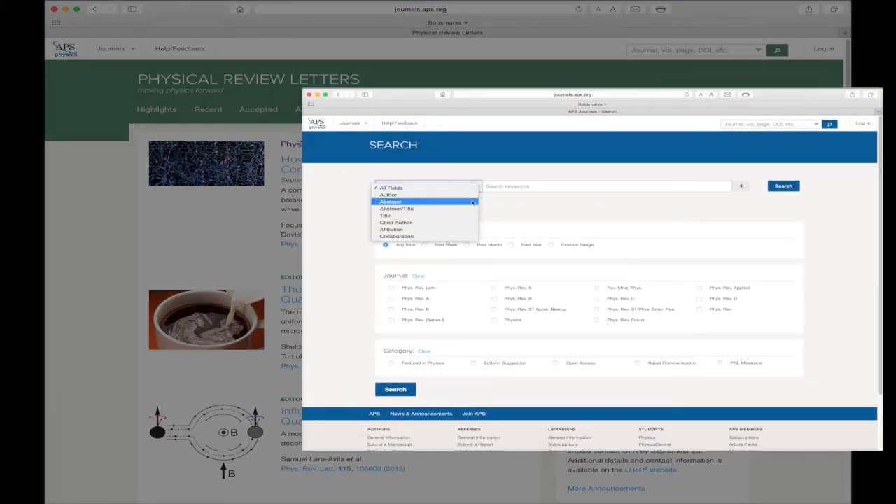
mouse_move(520, 217)
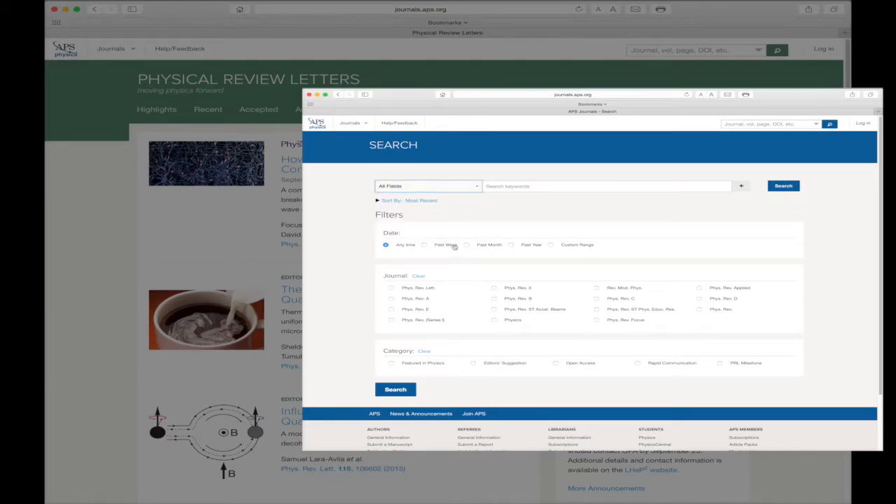
mouse_move(481, 295)
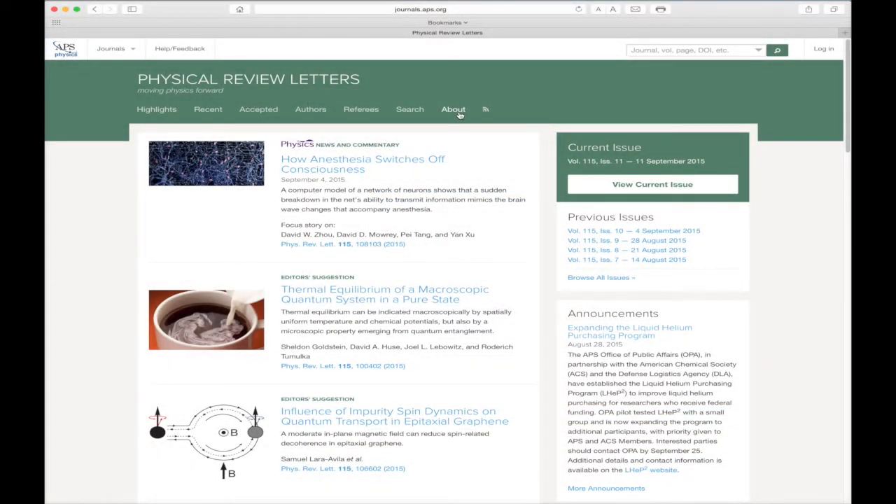
Read through the About Physical Review Letters page
click(452, 109)
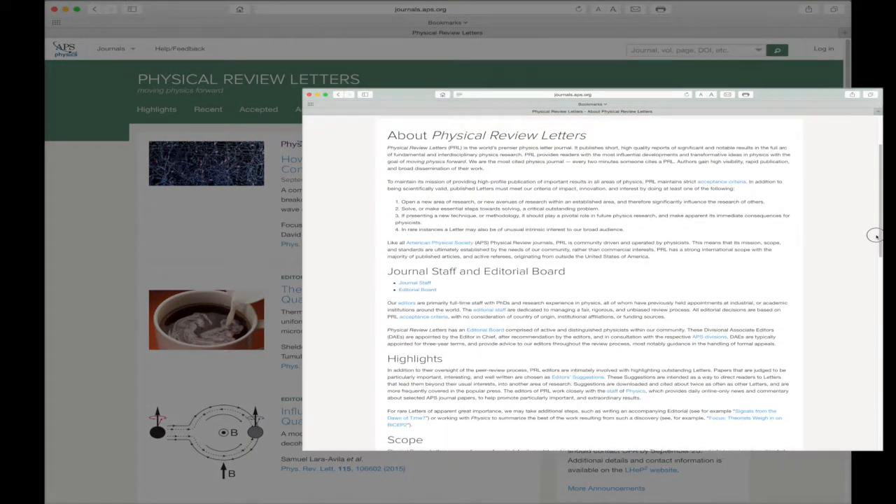
scroll(down, 3)
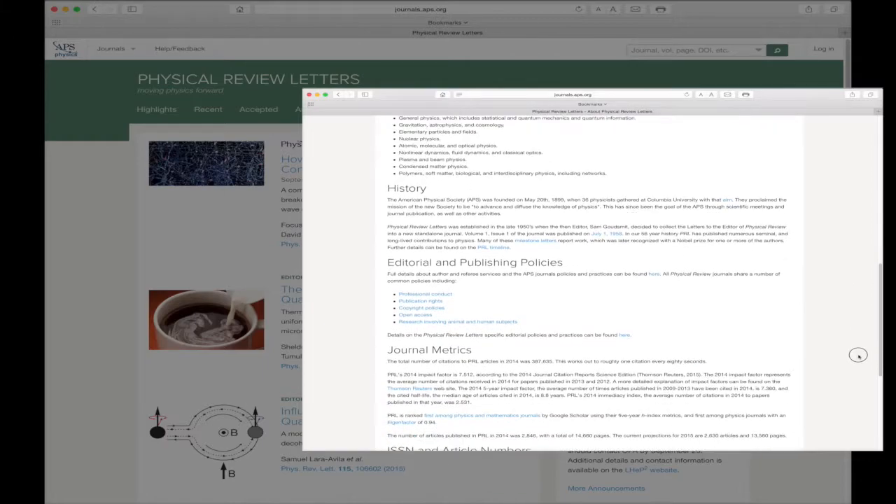
scroll(down, 3)
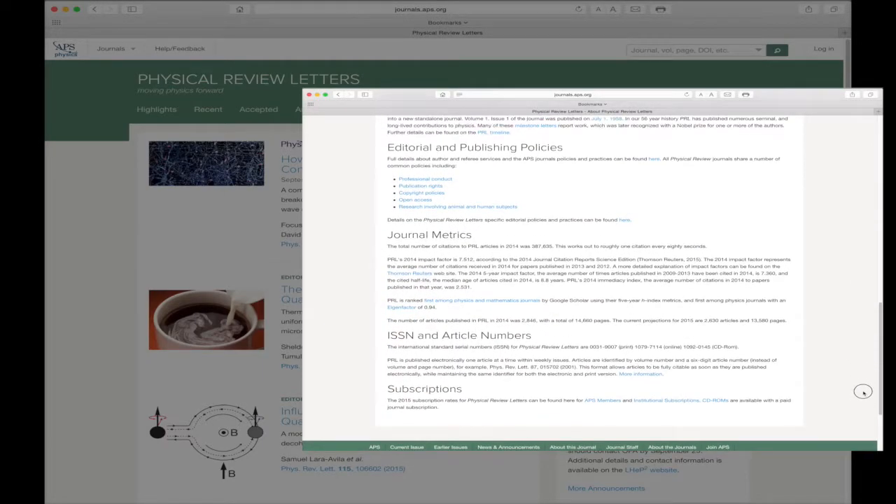
scroll(up, 3)
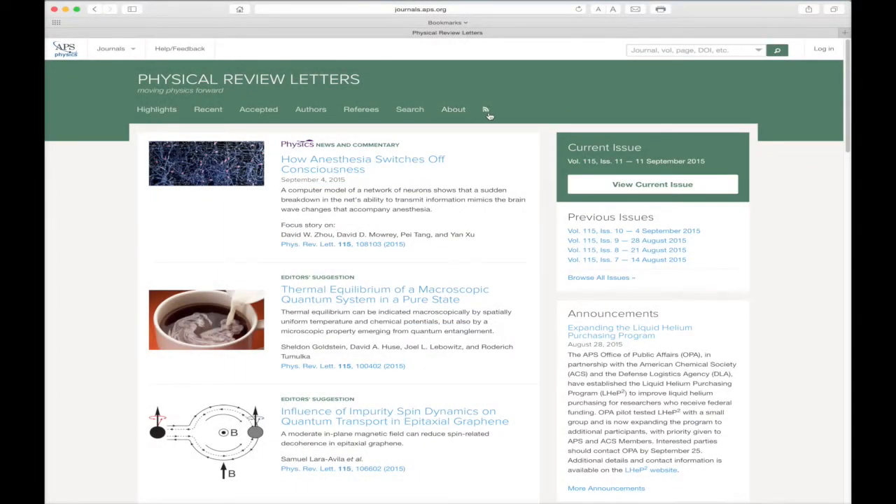
Scroll through the RSS Feeds page's editor-selected, topical and per-journal feeds
click(486, 109)
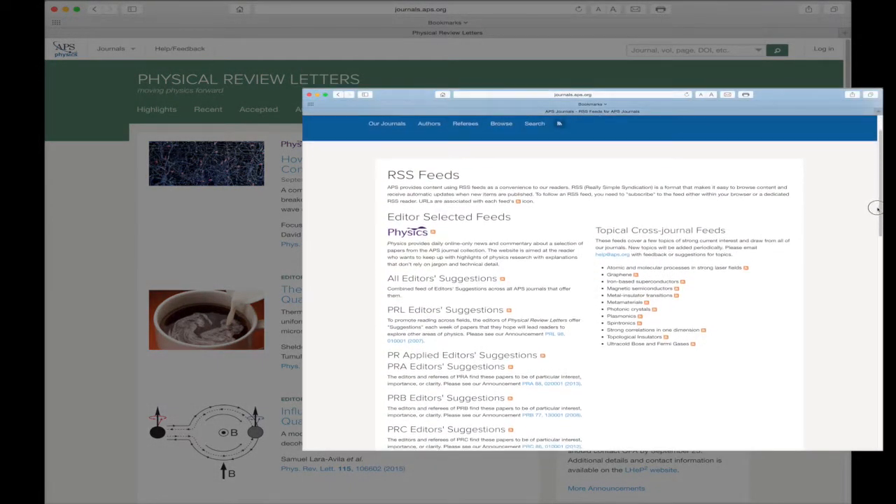
scroll(down, 3)
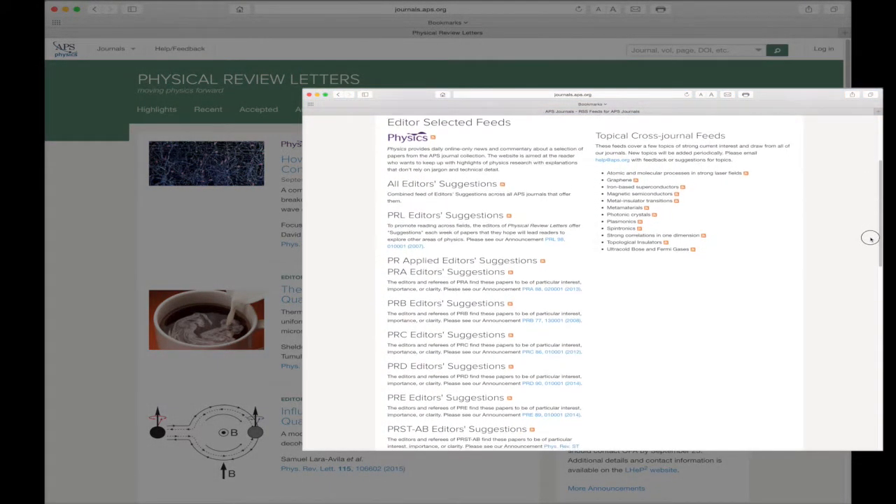
scroll(down, 3)
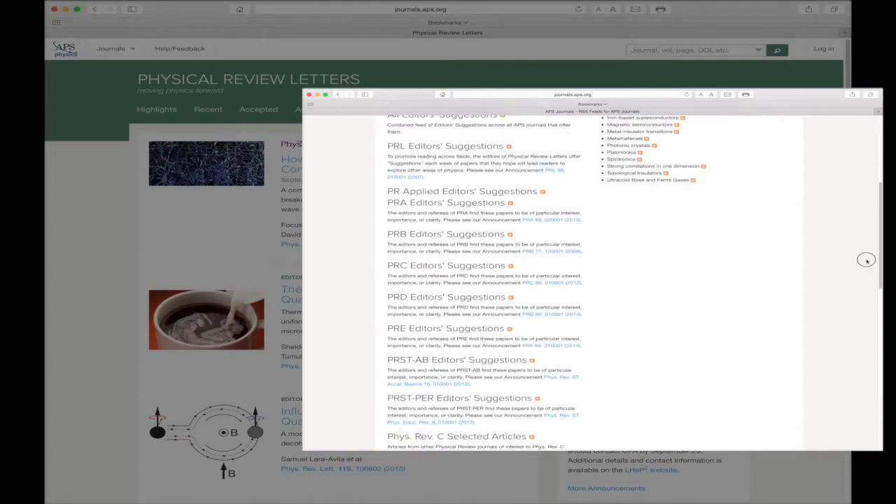
scroll(down, 3)
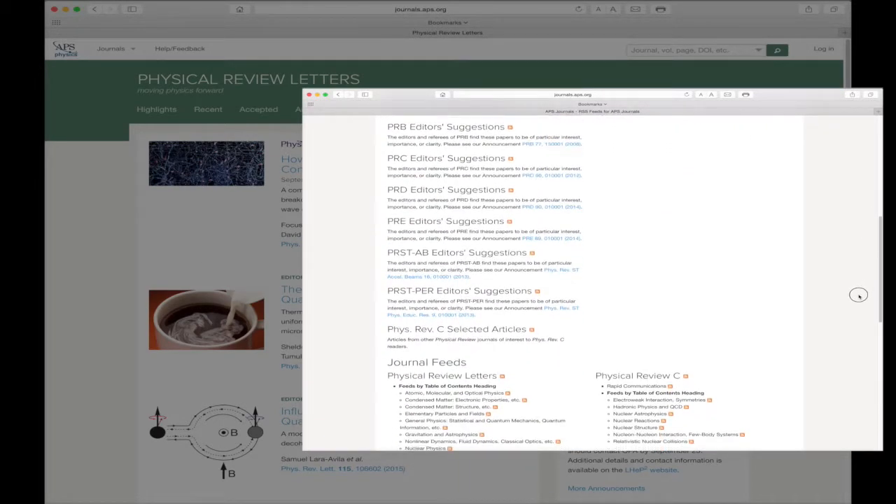
scroll(down, 3)
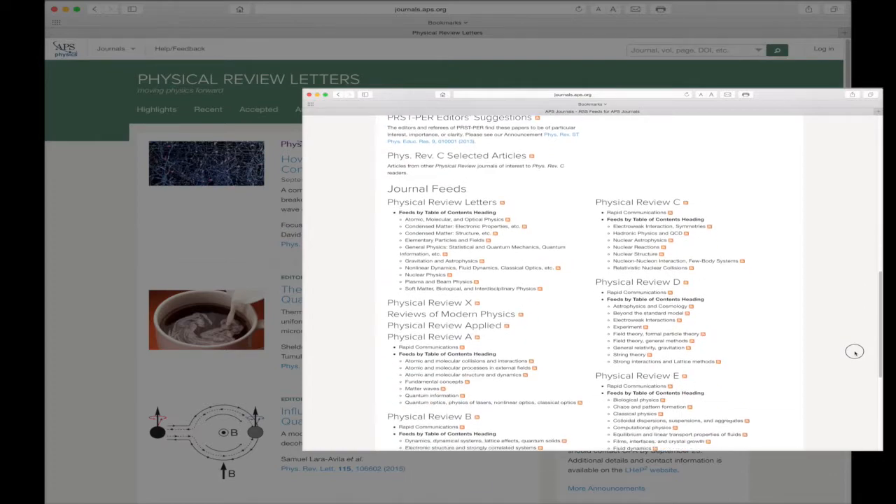
scroll(down, 3)
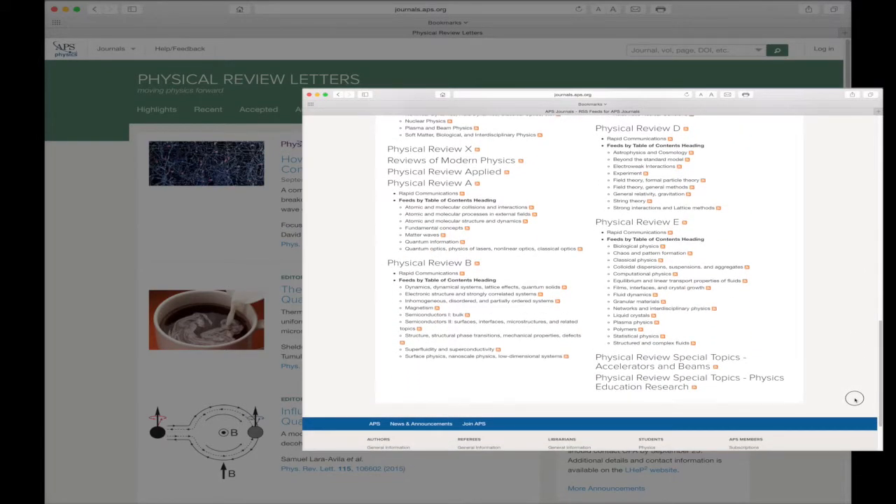